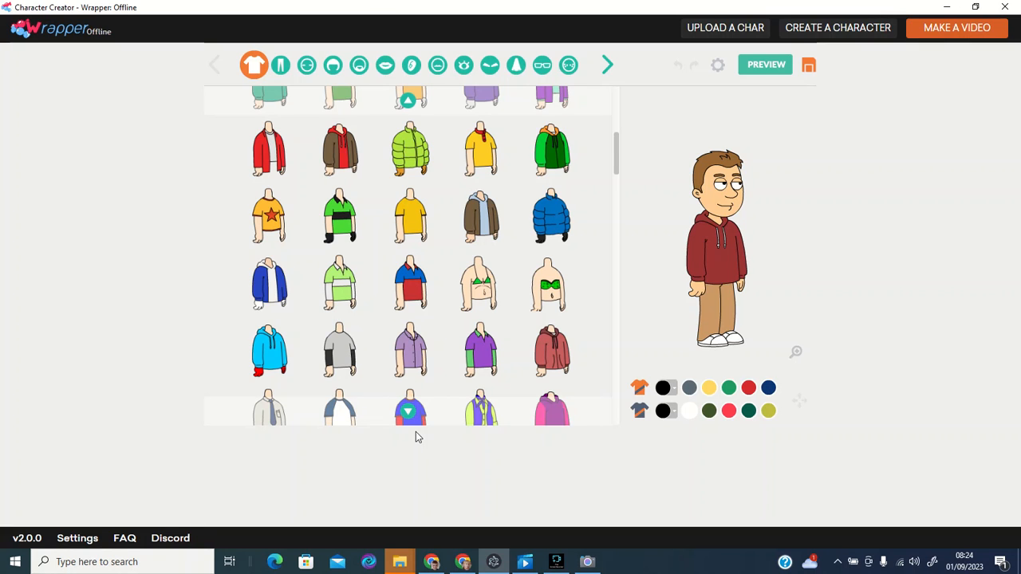
# Step: Dress the character in a polo shirt with a bright yellow body
pyautogui.click(478, 349)
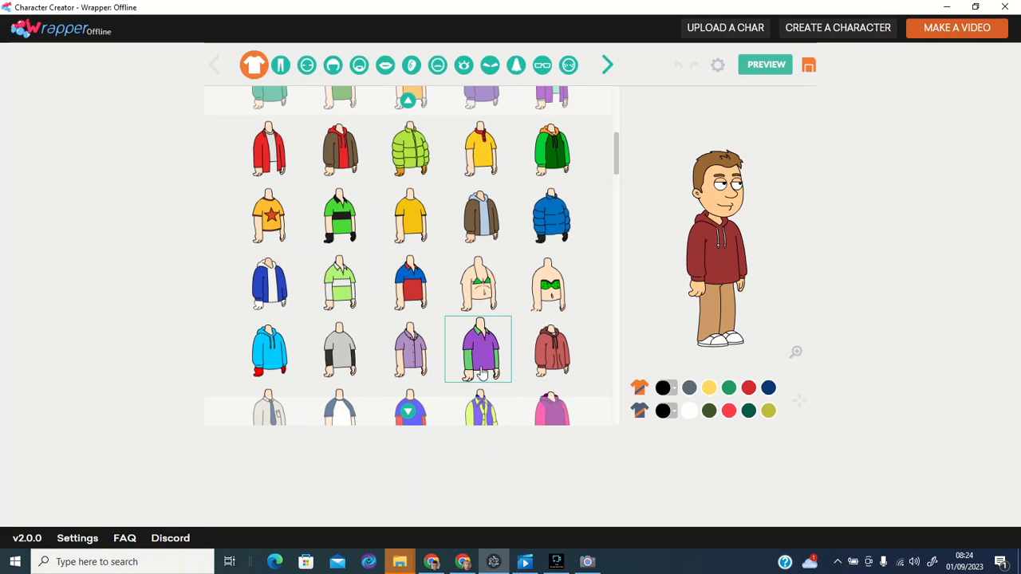
pyautogui.moveTo(294, 107)
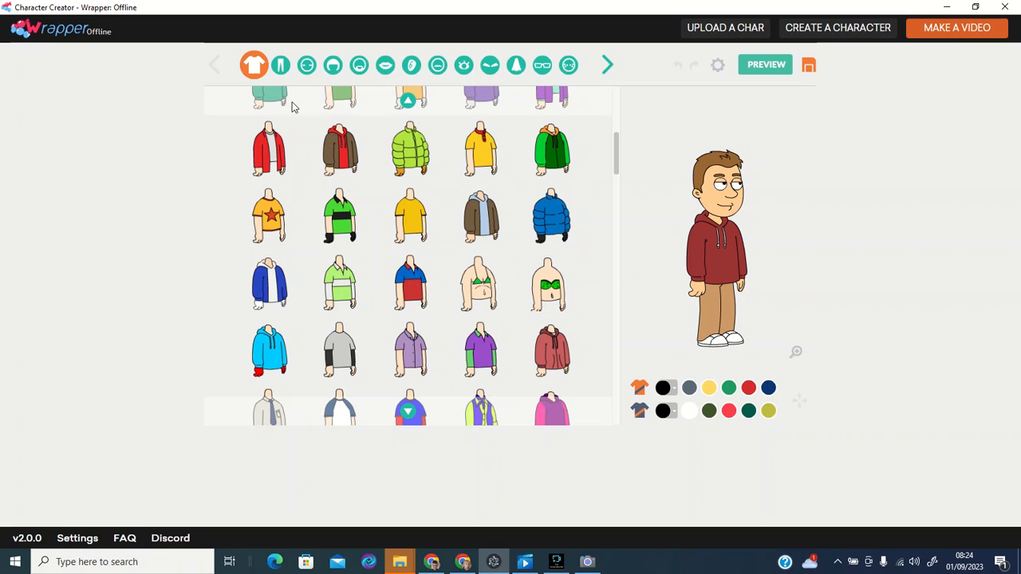
pyautogui.moveTo(479, 347)
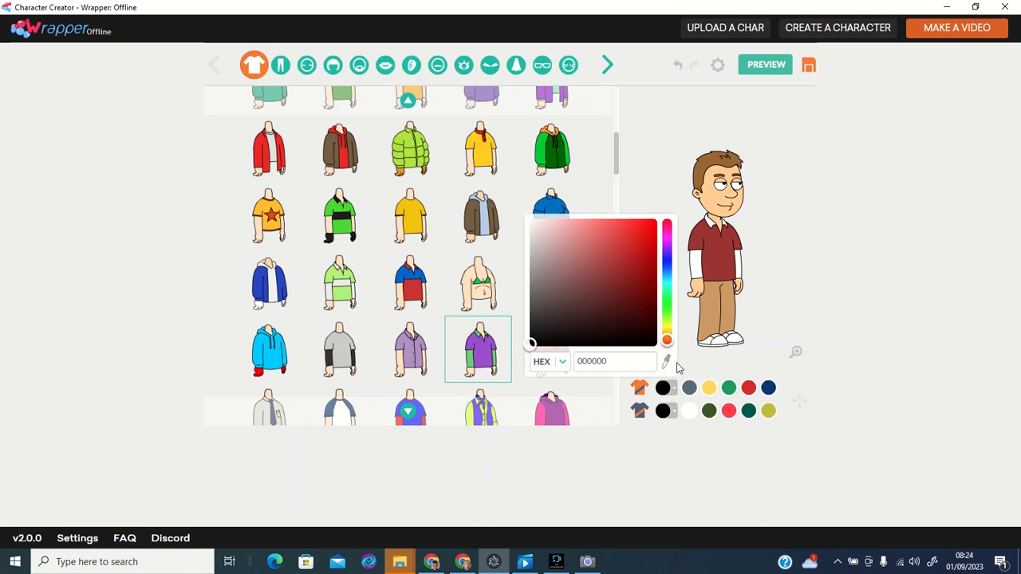
pyautogui.click(667, 323)
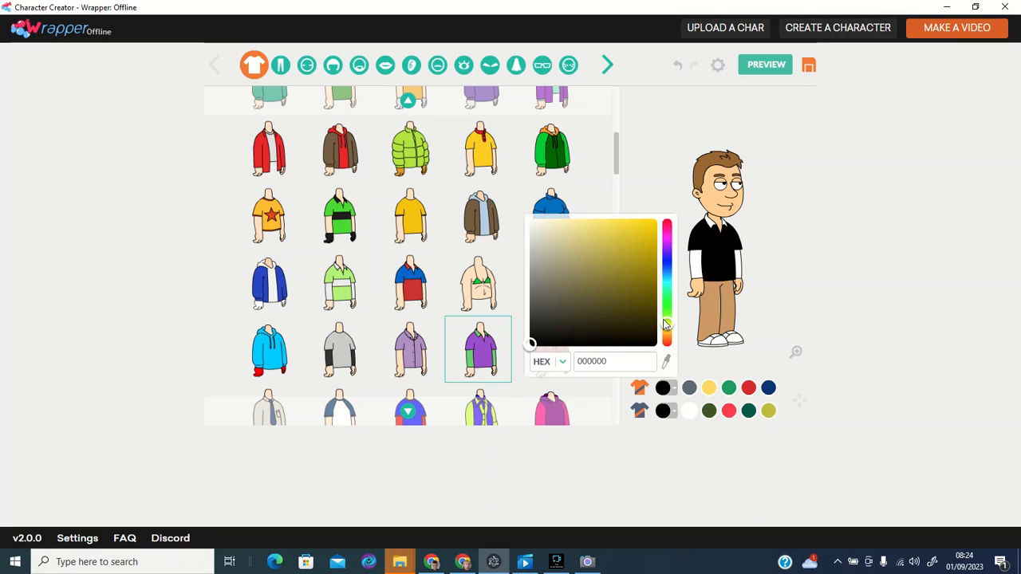
pyautogui.click(654, 217)
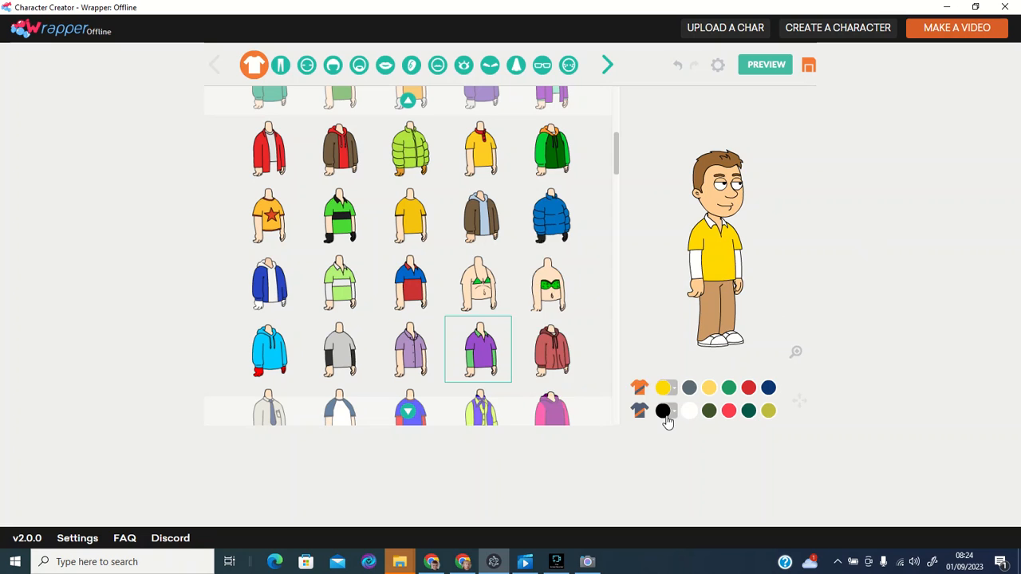
# Step: Colour the shirt sleeves red (FF0000)
pyautogui.click(663, 412)
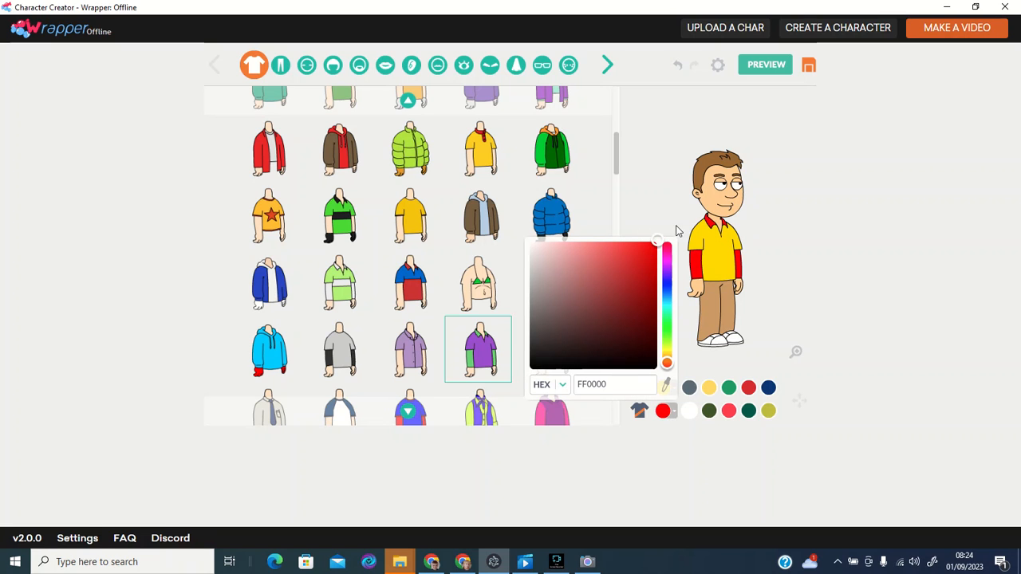
pyautogui.click(862, 360)
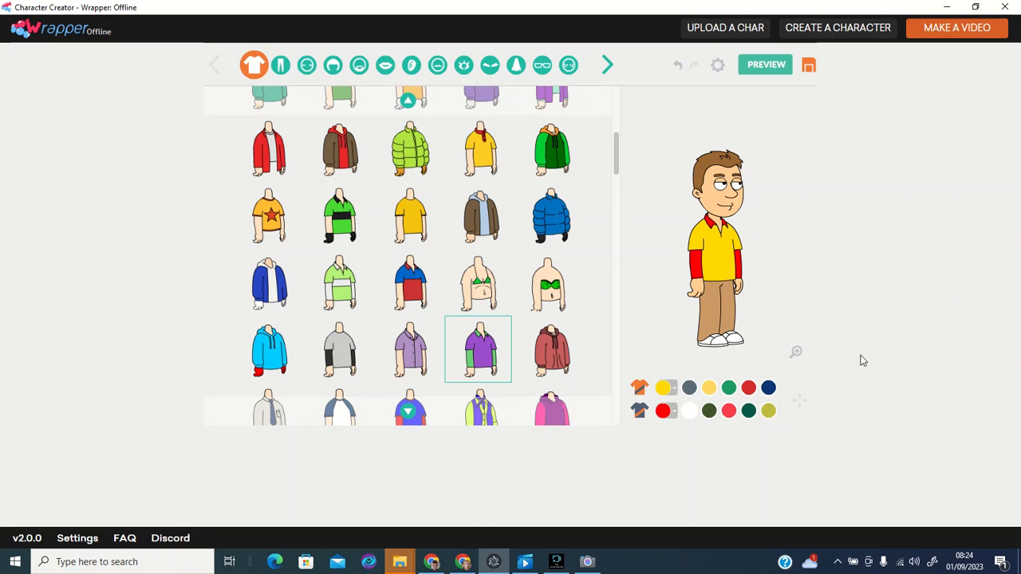
pyautogui.click(667, 388)
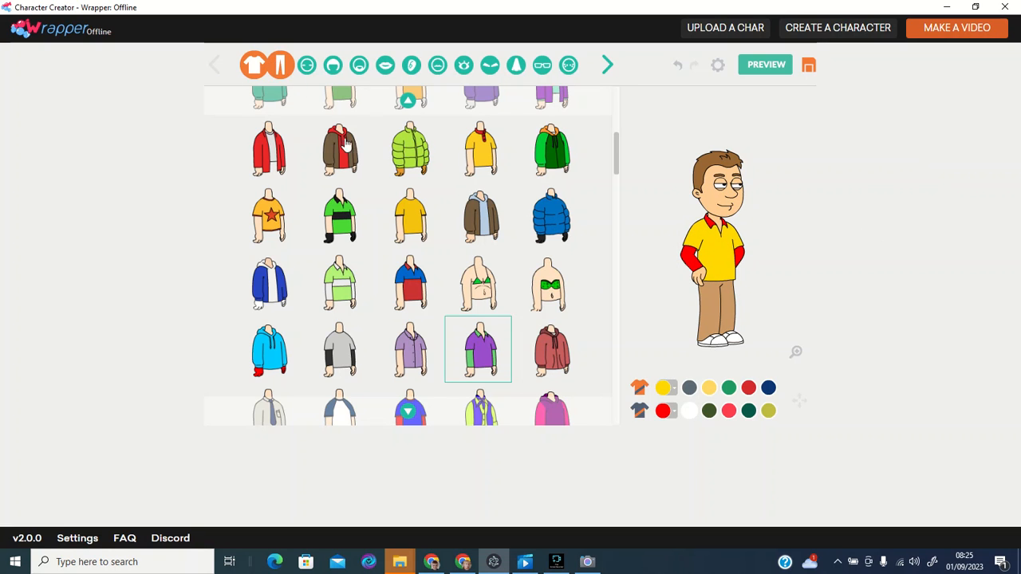
# Step: Give the character blue trousers and red shoes
pyautogui.click(281, 64)
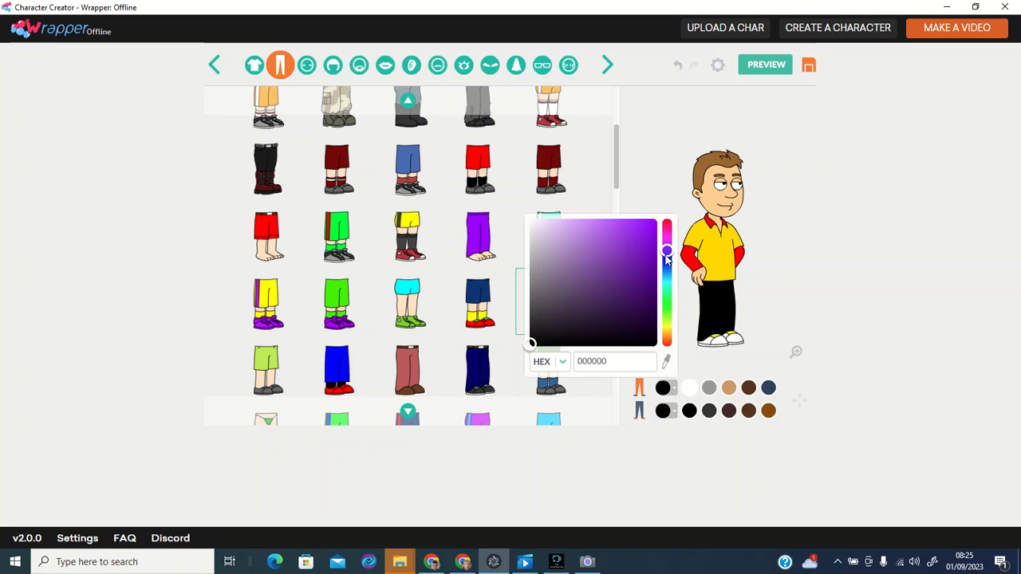
pyautogui.click(644, 227)
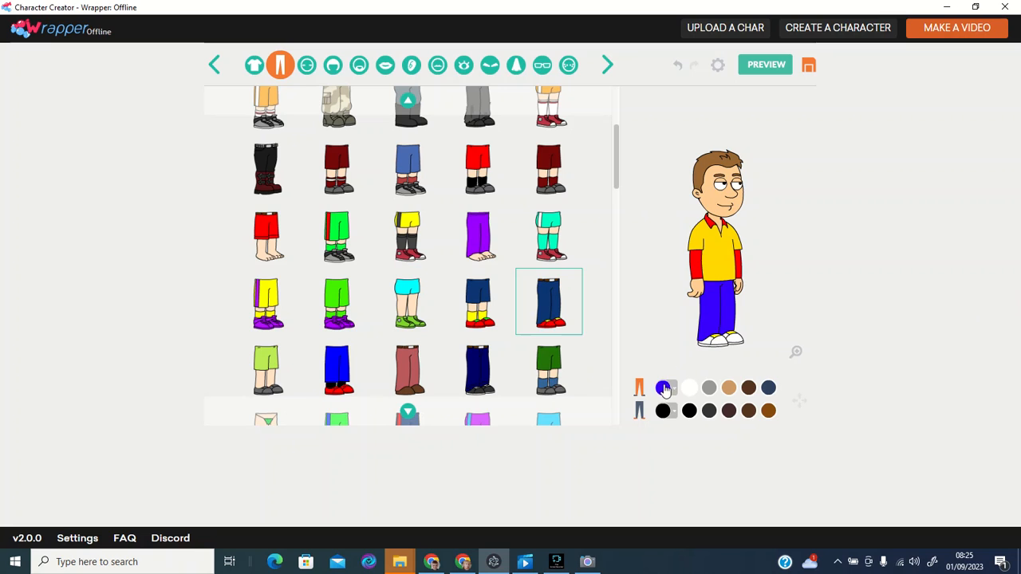
pyautogui.click(667, 388)
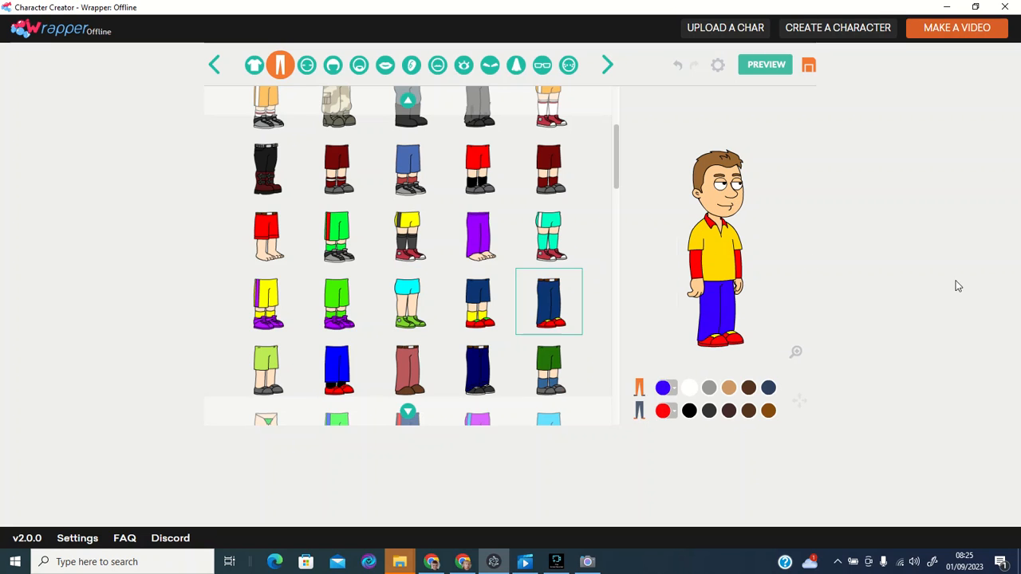
pyautogui.click(306, 64)
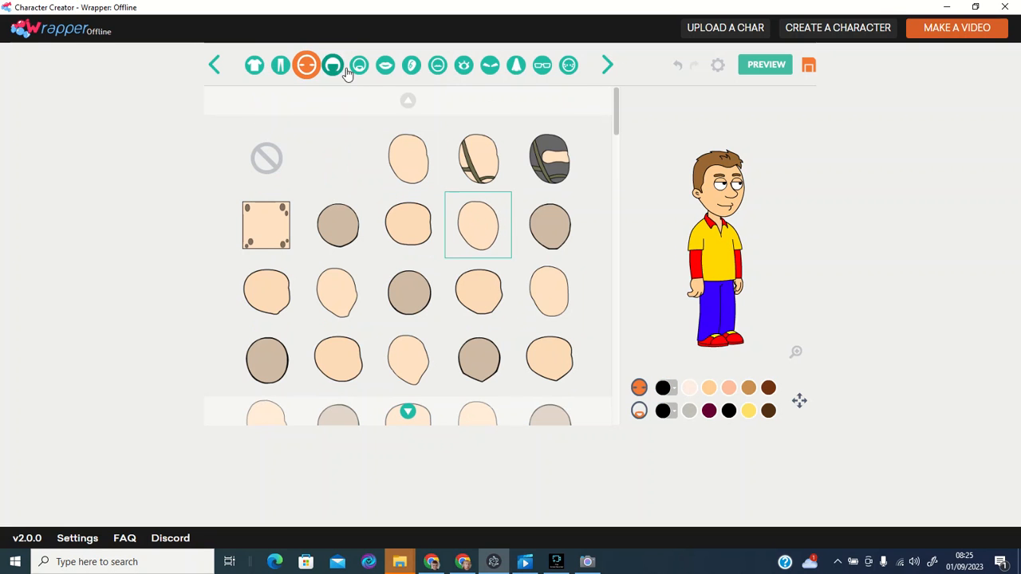
# Step: Set the character's hair to a near-black colour, then move on to the ear options
pyautogui.click(332, 64)
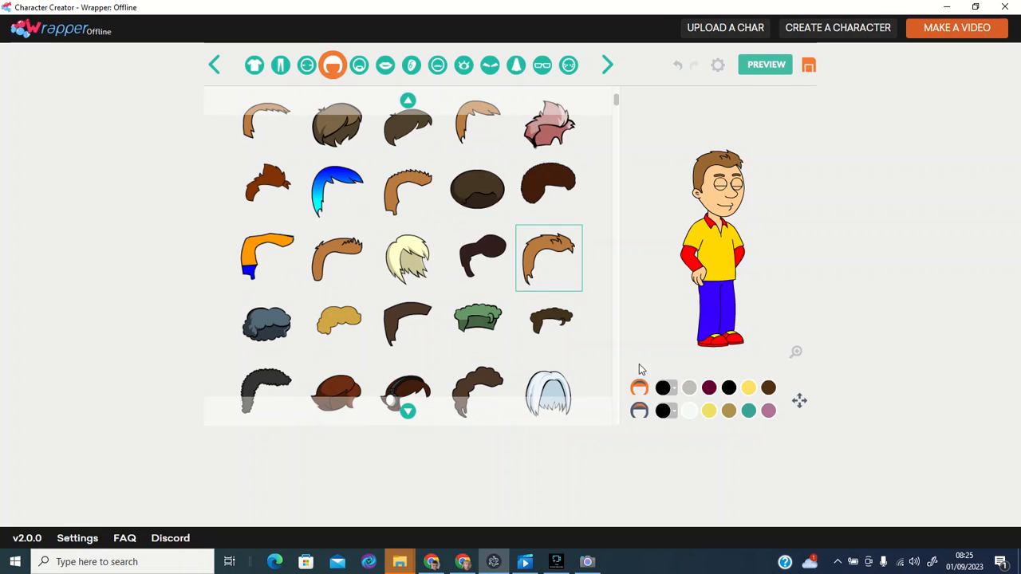
pyautogui.click(662, 388)
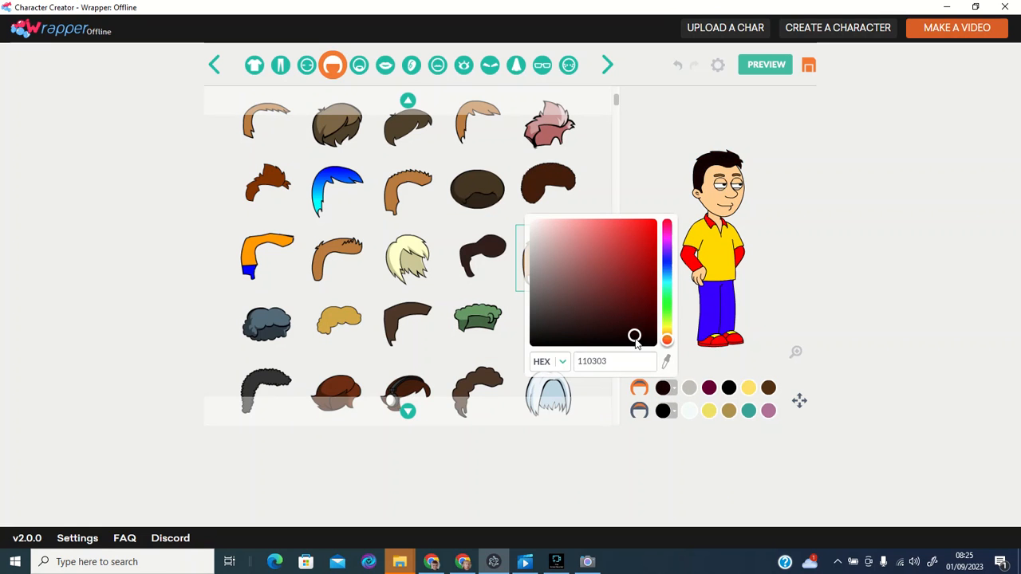
pyautogui.click(384, 63)
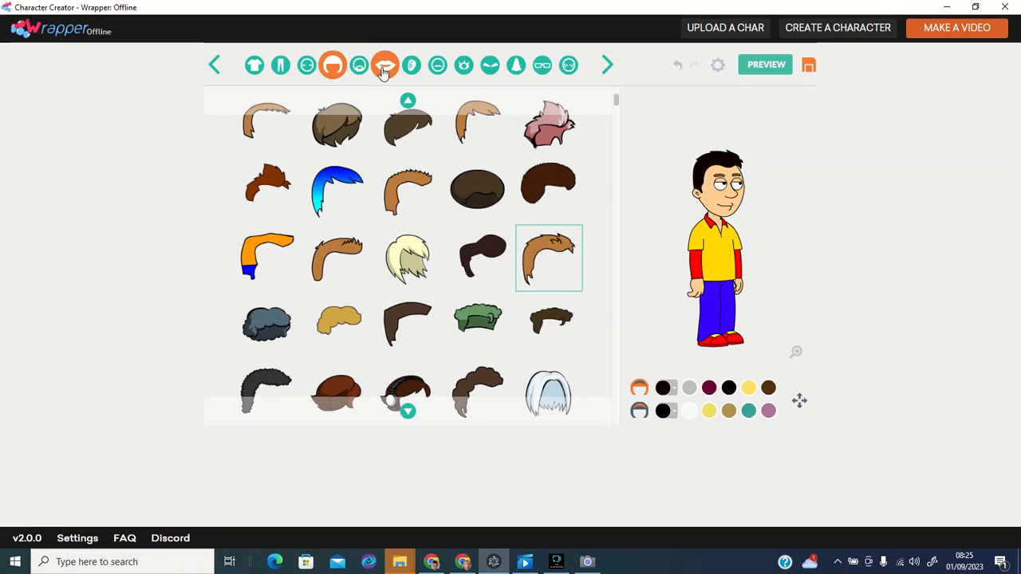
pyautogui.click(385, 64)
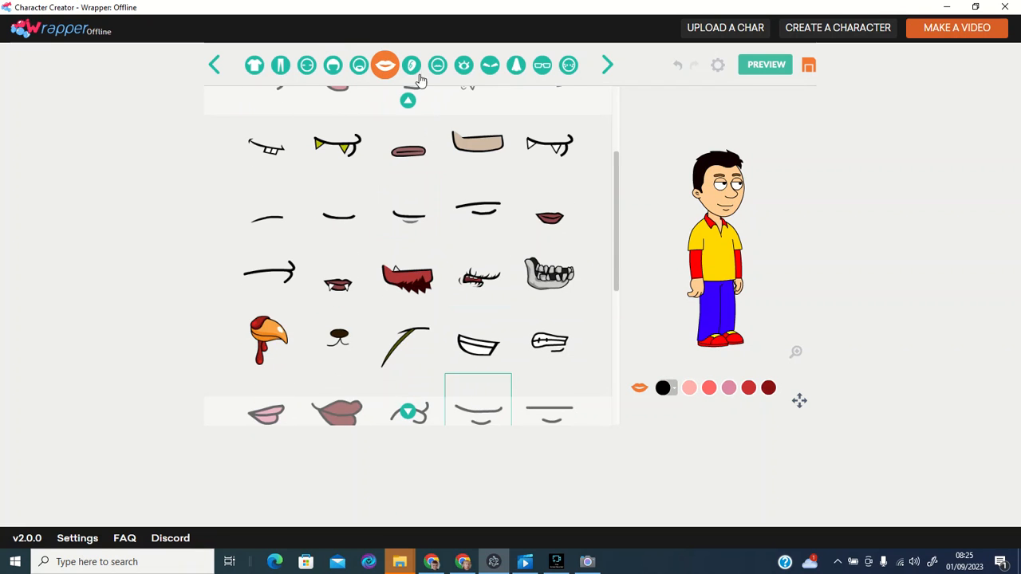
pyautogui.click(411, 64)
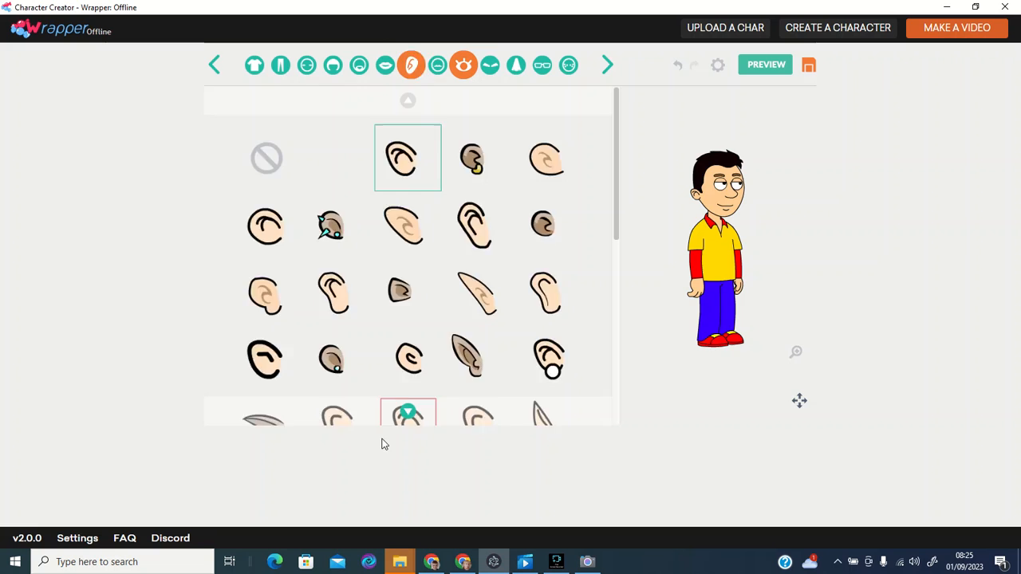
# Step: Colour the eyebrows black (000000) and browse the nose shapes
pyautogui.click(463, 63)
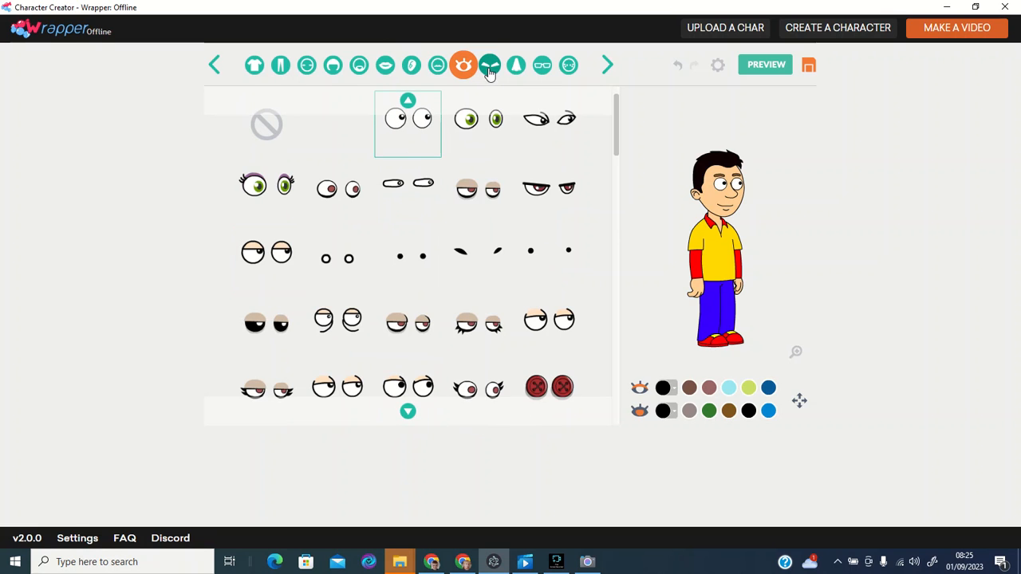
pyautogui.click(490, 64)
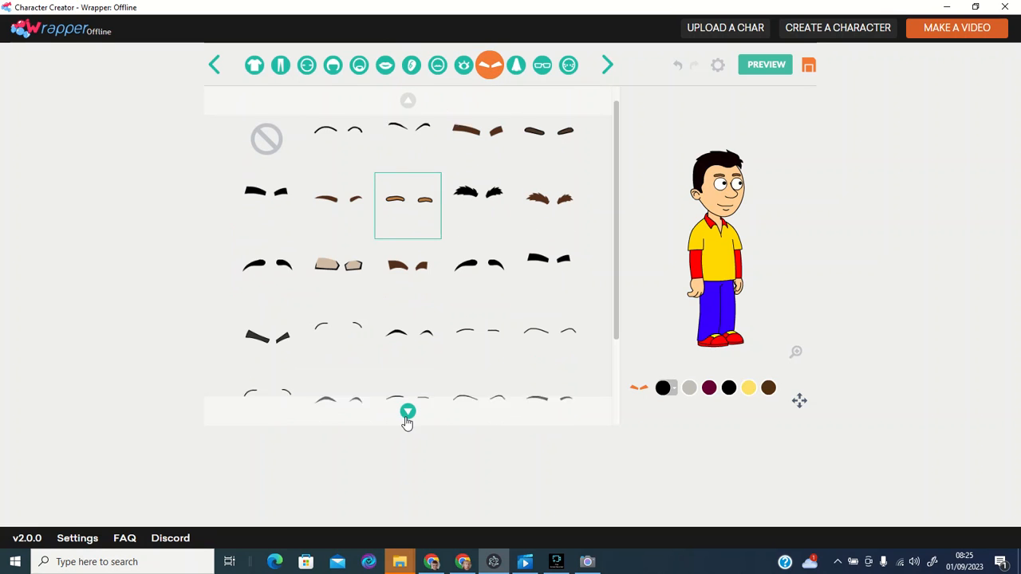
pyautogui.click(663, 388)
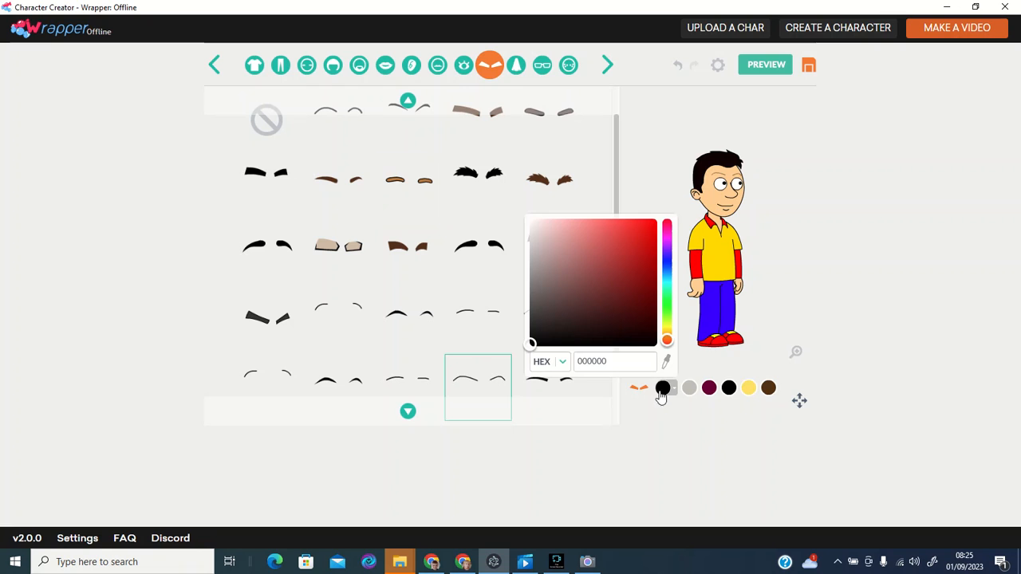
pyautogui.click(635, 224)
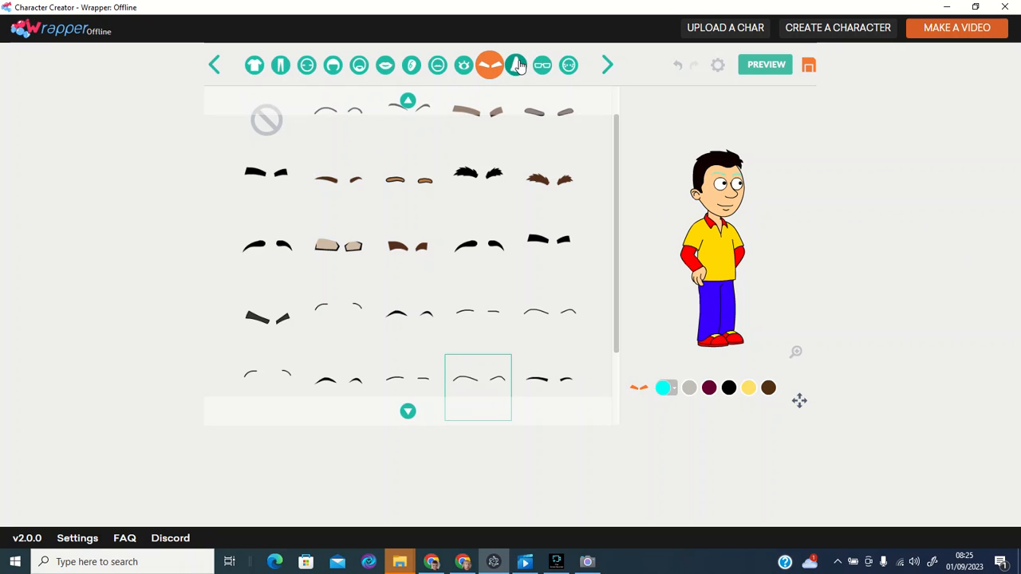
pyautogui.click(516, 63)
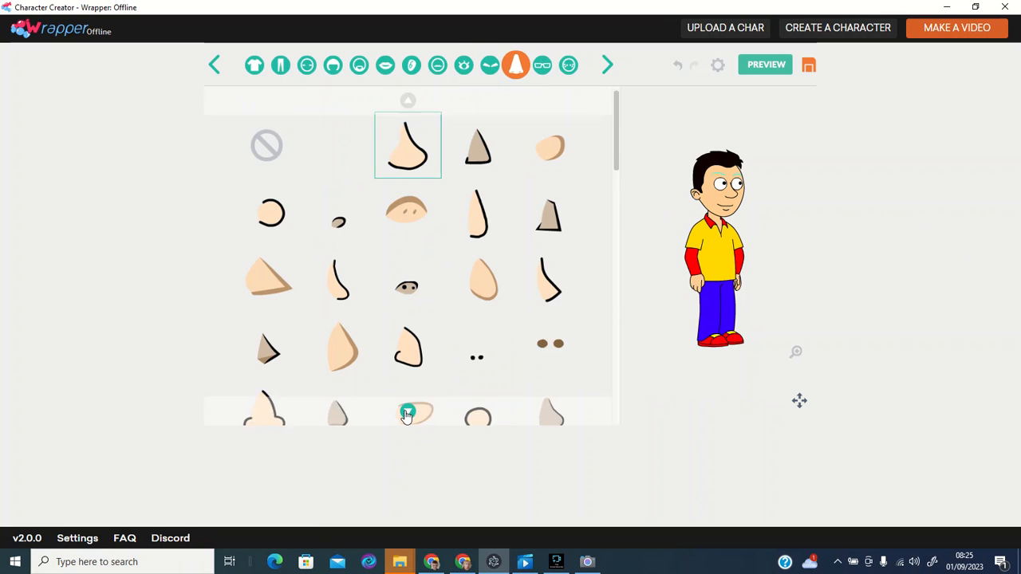
pyautogui.scroll(-3)
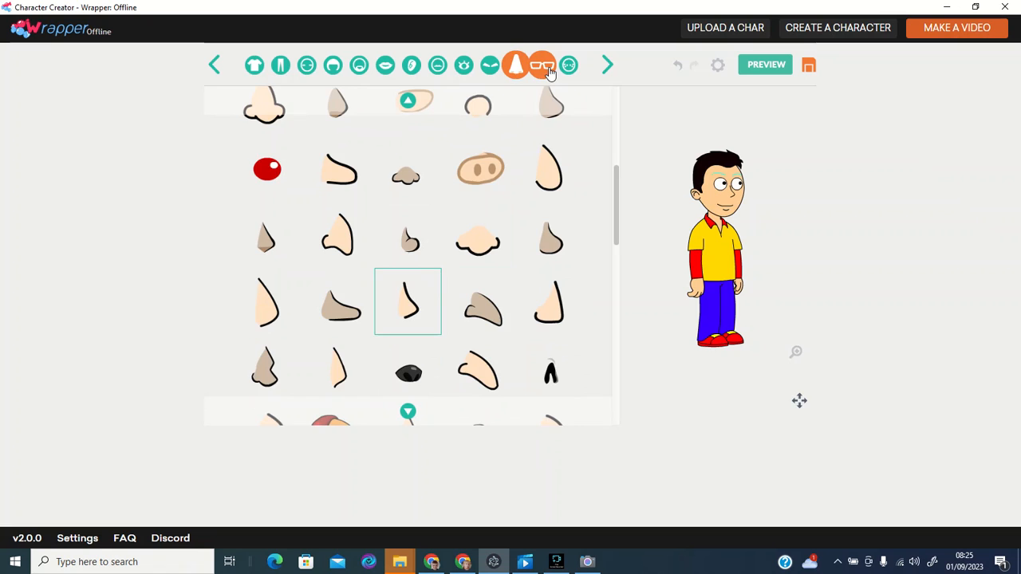
# Step: Put the plain pair of glasses on the character in black
pyautogui.click(543, 64)
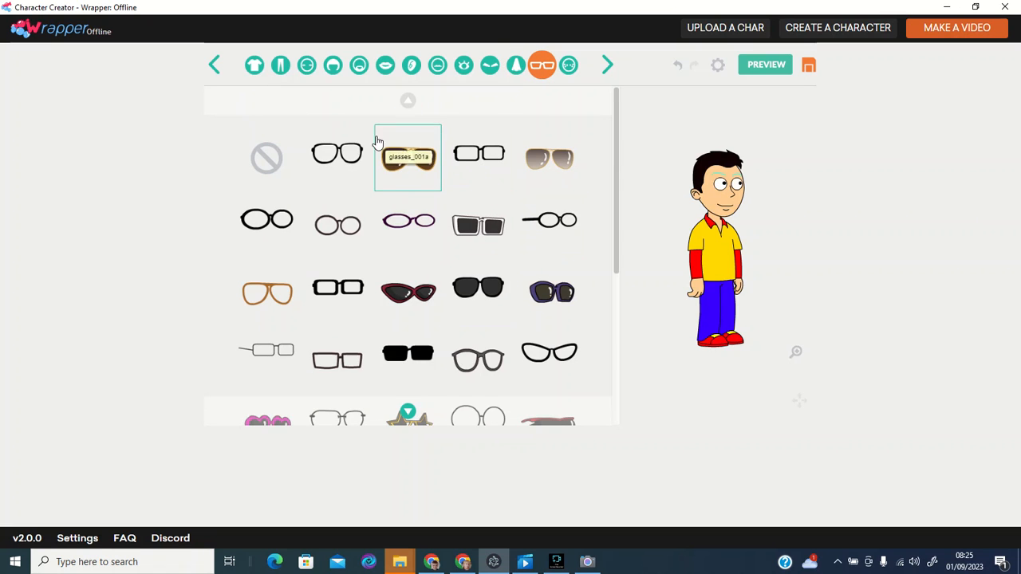
pyautogui.click(336, 153)
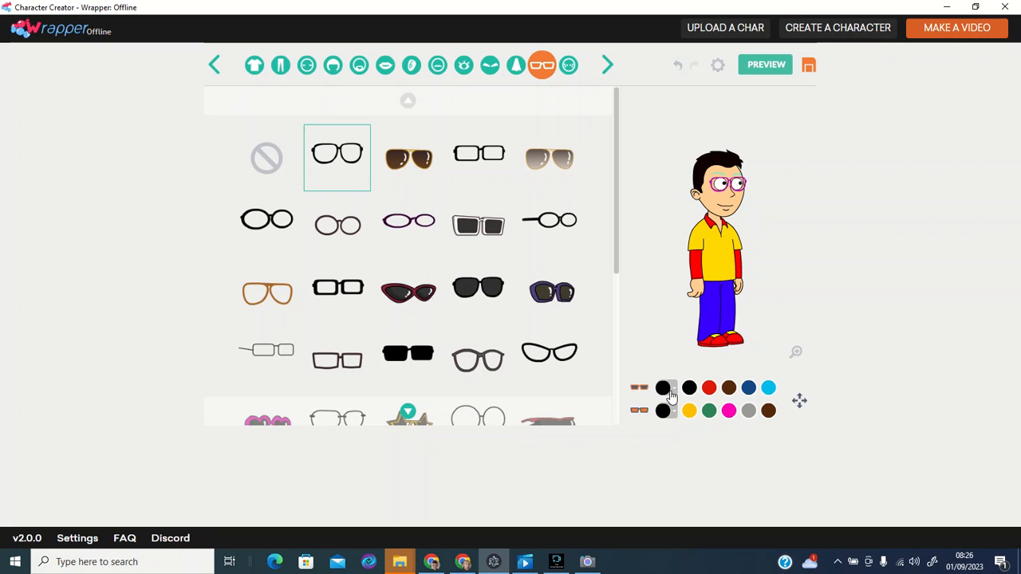
pyautogui.click(667, 388)
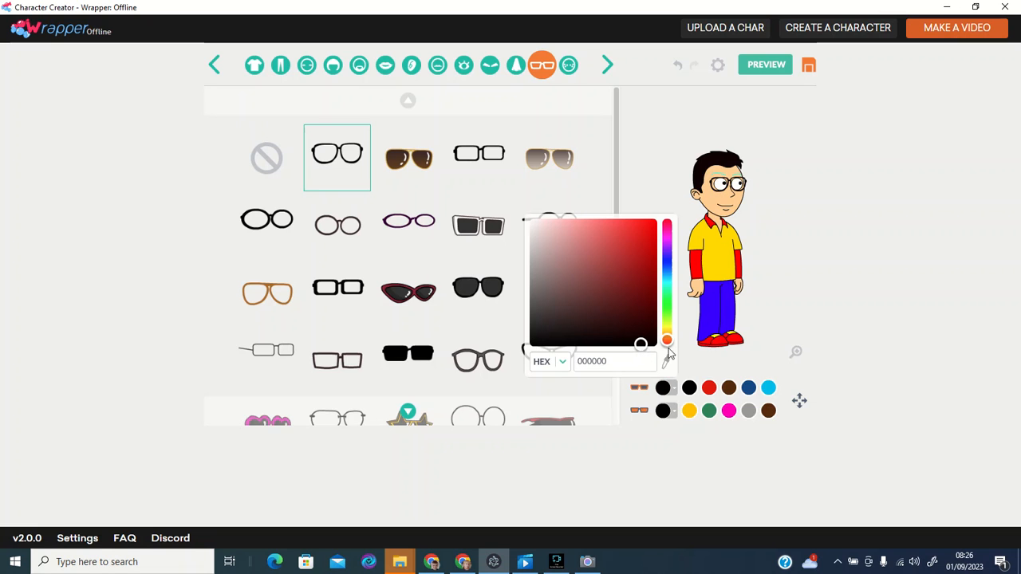
pyautogui.click(568, 64)
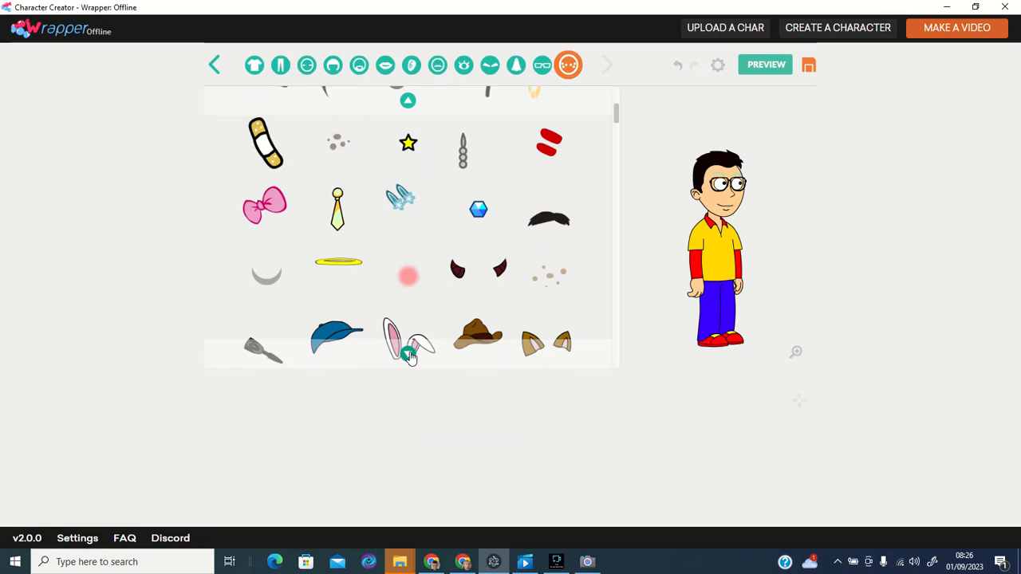
# Step: Add a blue cap (4E20FF) and red headphones to the character
pyautogui.click(409, 343)
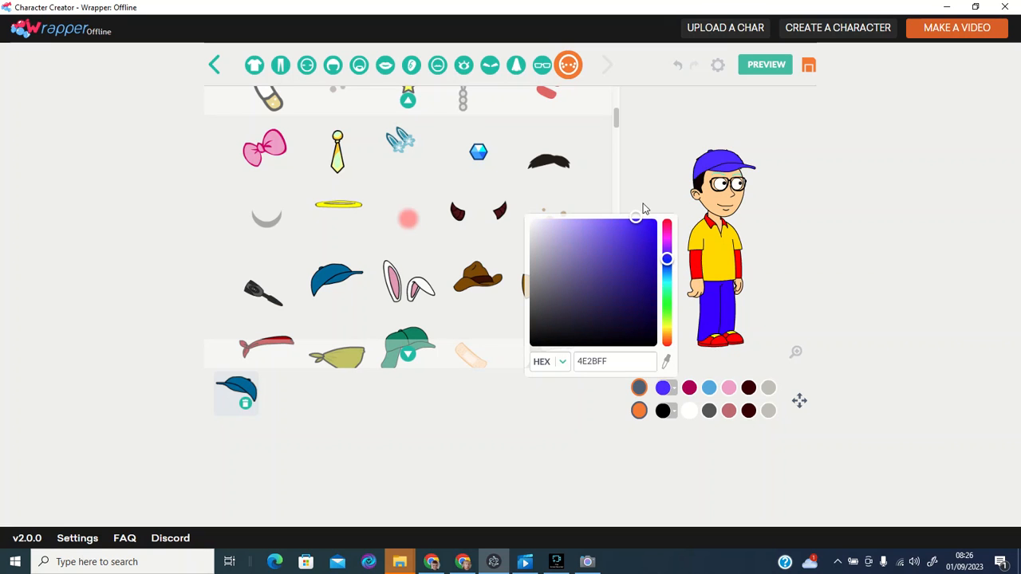
pyautogui.click(409, 343)
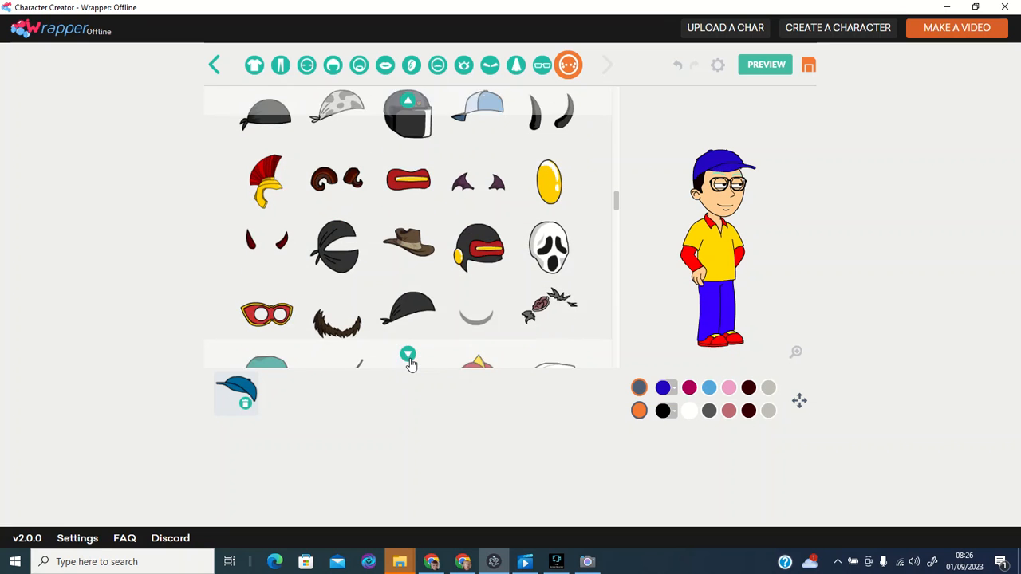
pyautogui.click(408, 354)
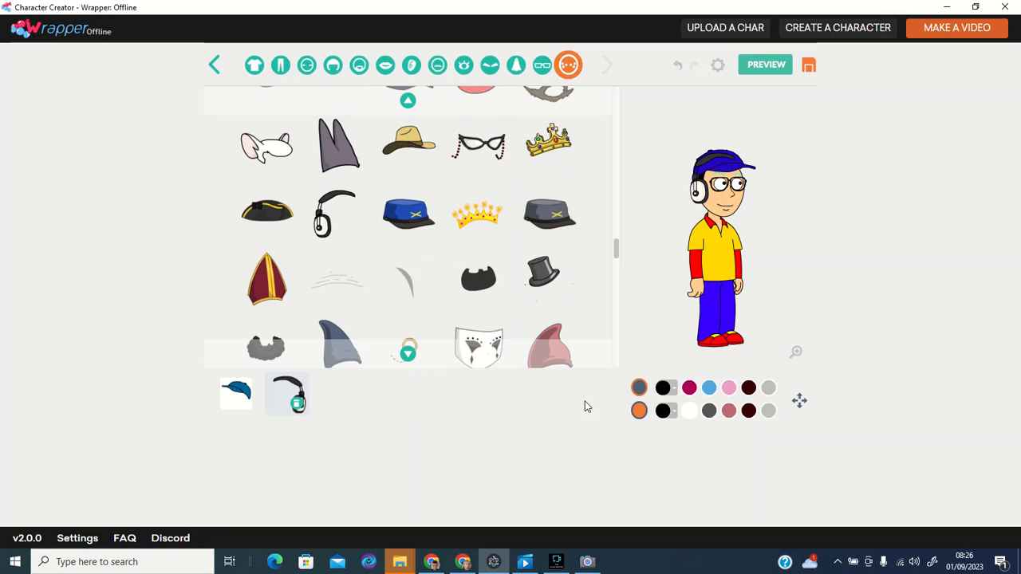
pyautogui.moveTo(659, 418)
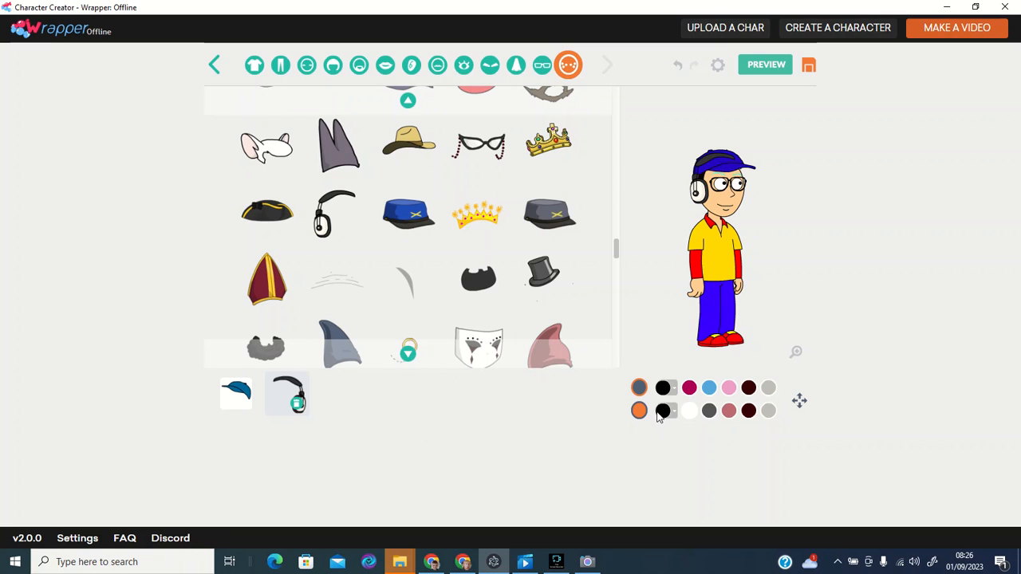
pyautogui.click(662, 388)
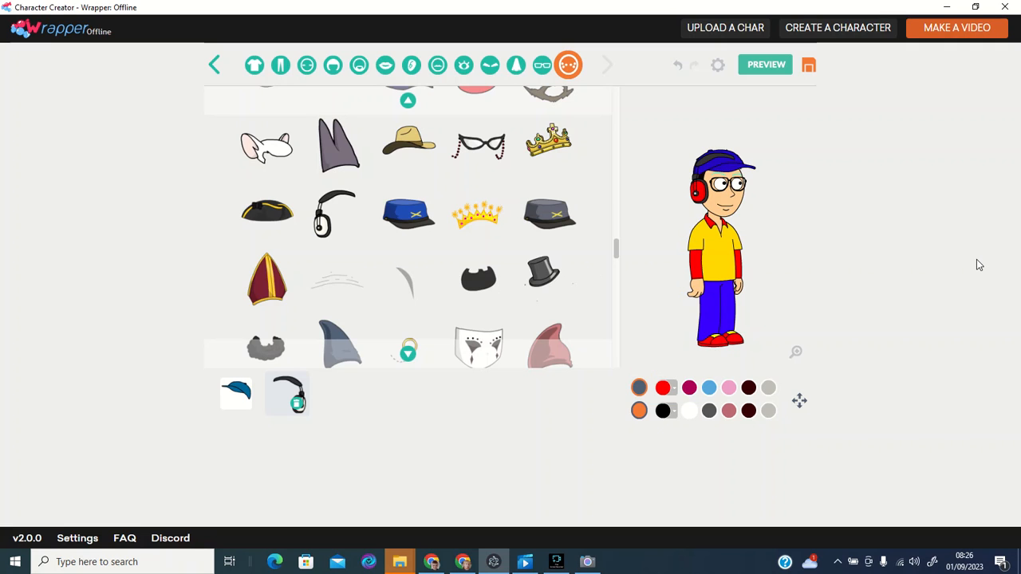
pyautogui.moveTo(788, 79)
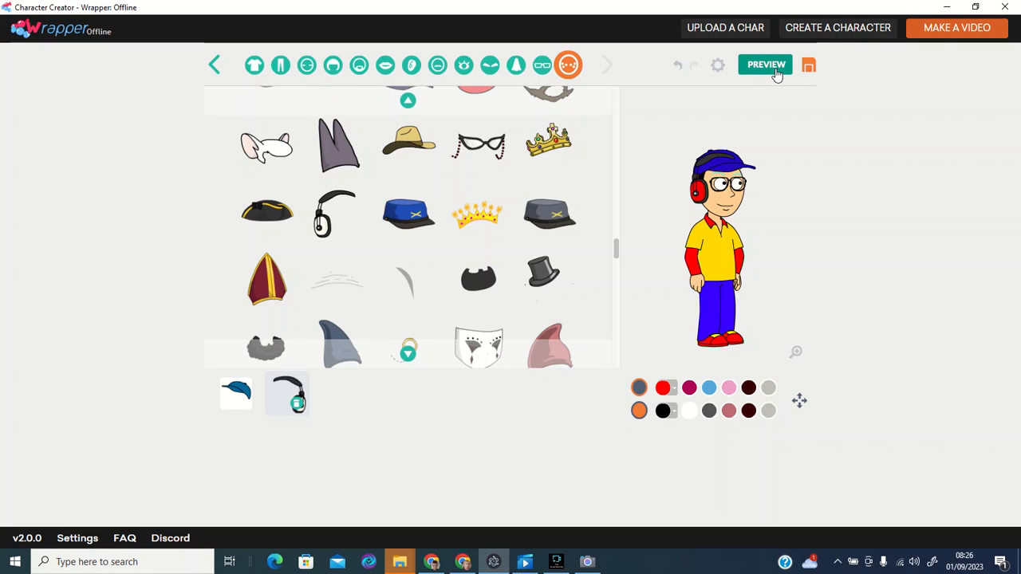
# Step: Display the finished character in the preview
pyautogui.click(766, 64)
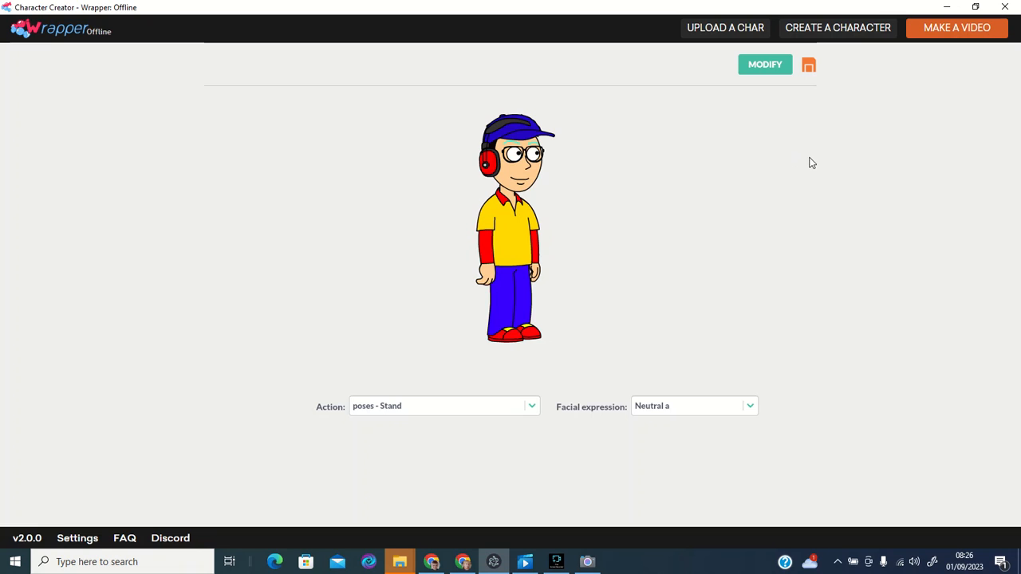
pyautogui.moveTo(517, 87)
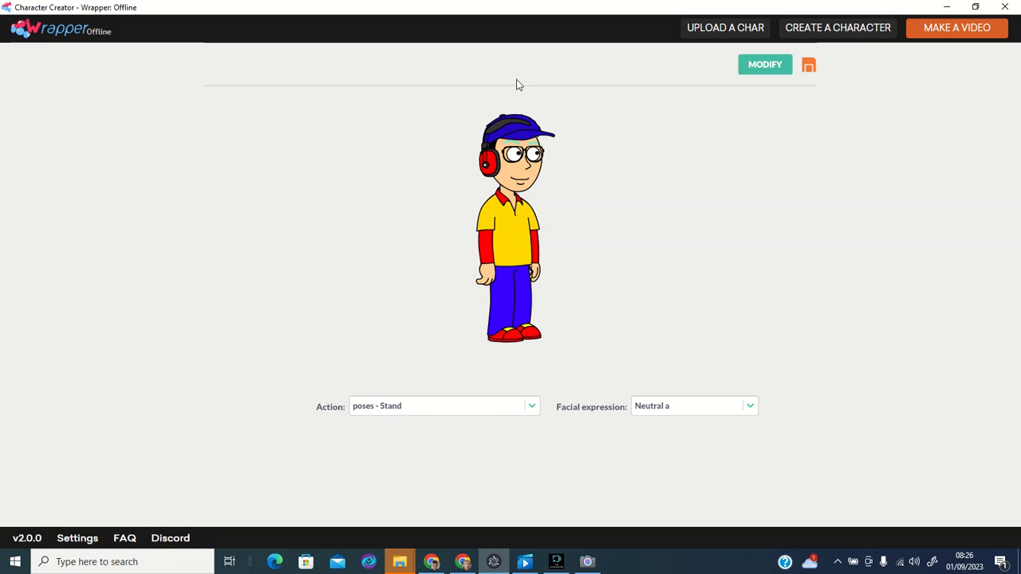
pyautogui.moveTo(502, 132)
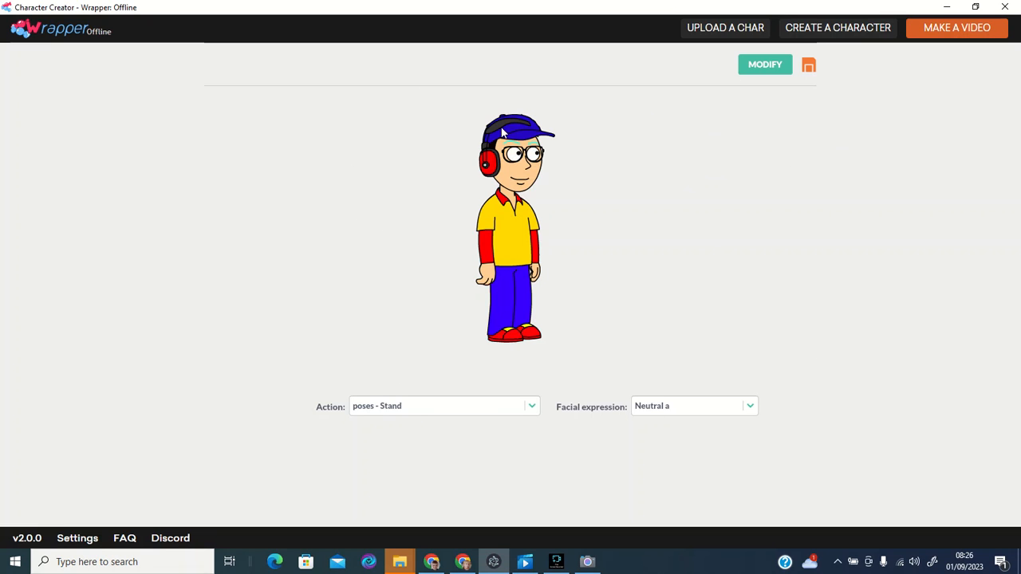
pyautogui.moveTo(198, 553)
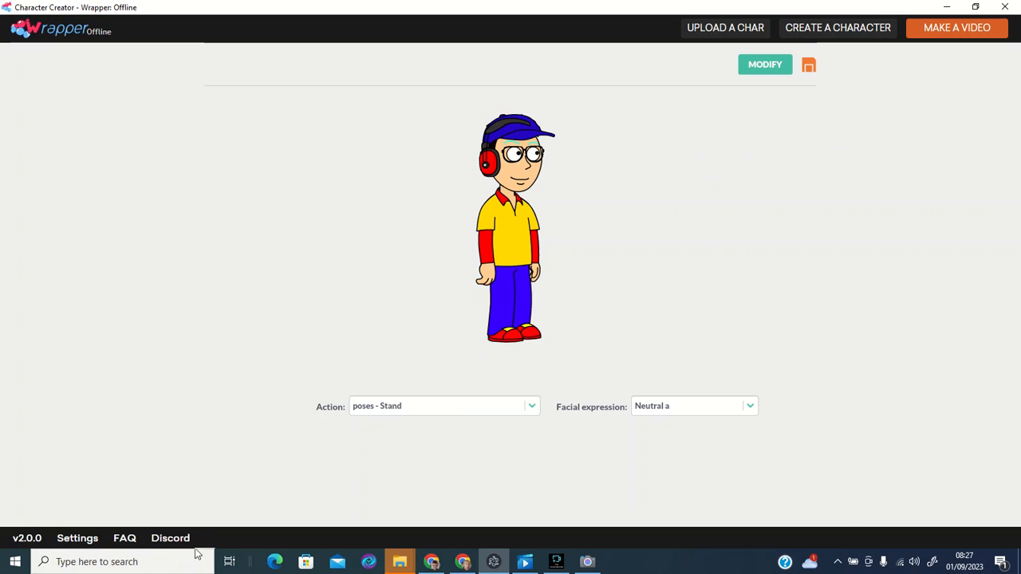